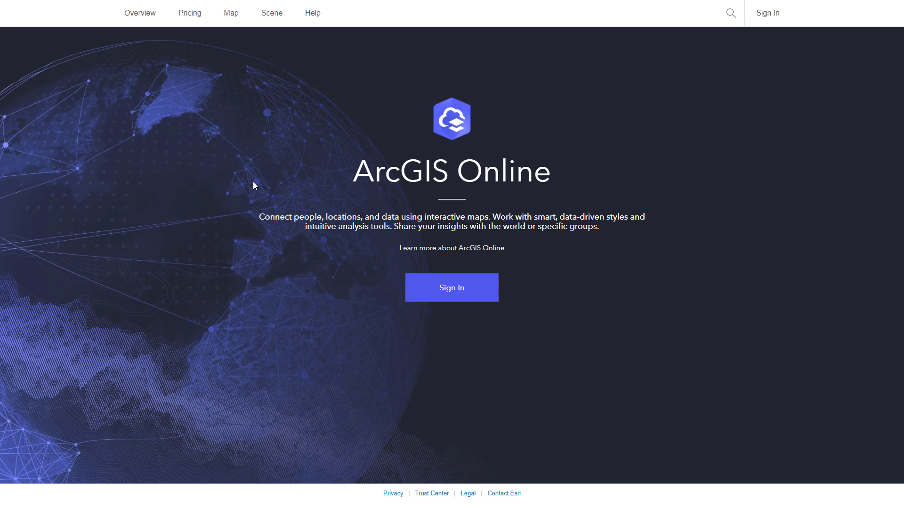
mouse_move(247, 103)
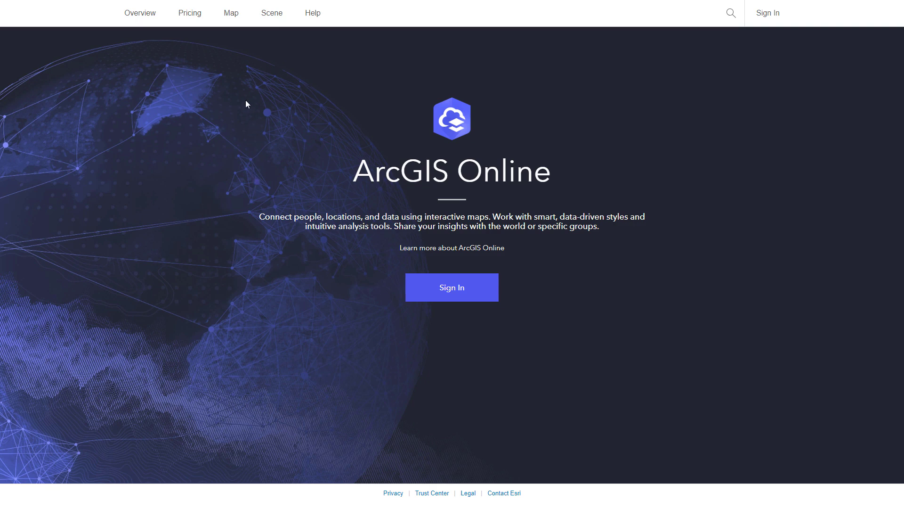
mouse_move(230, 13)
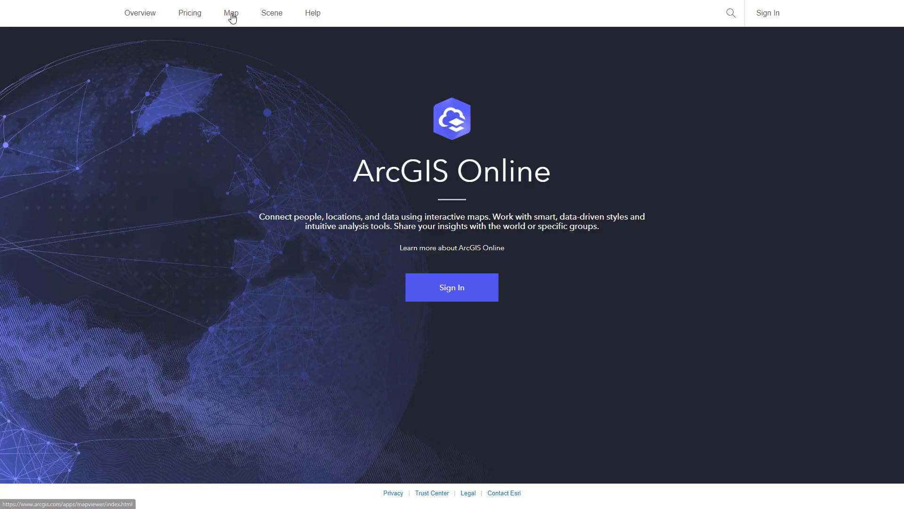
Open a new map in Map Viewer and close the Layers list
click(230, 13)
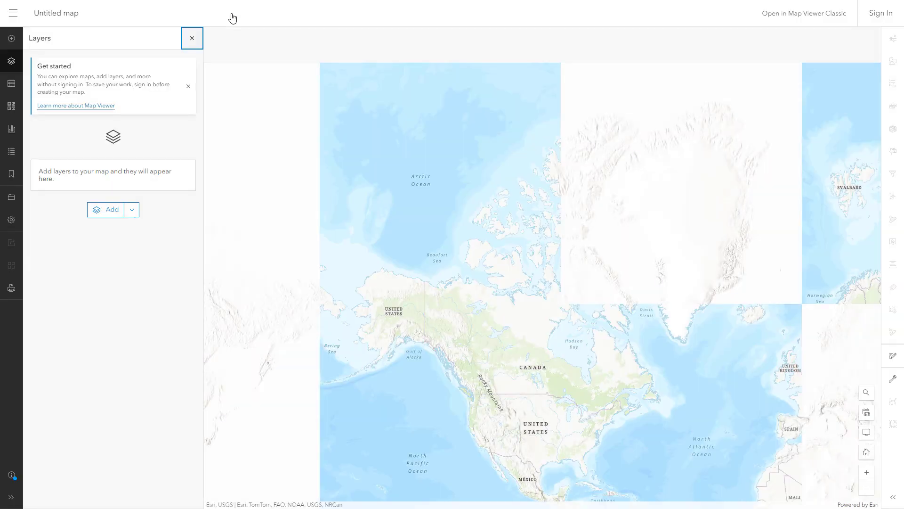
click(192, 38)
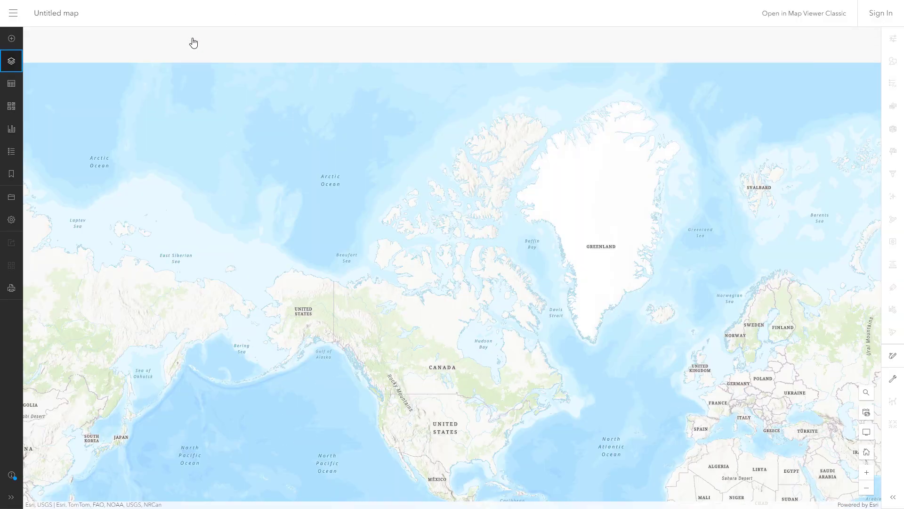
mouse_move(295, 226)
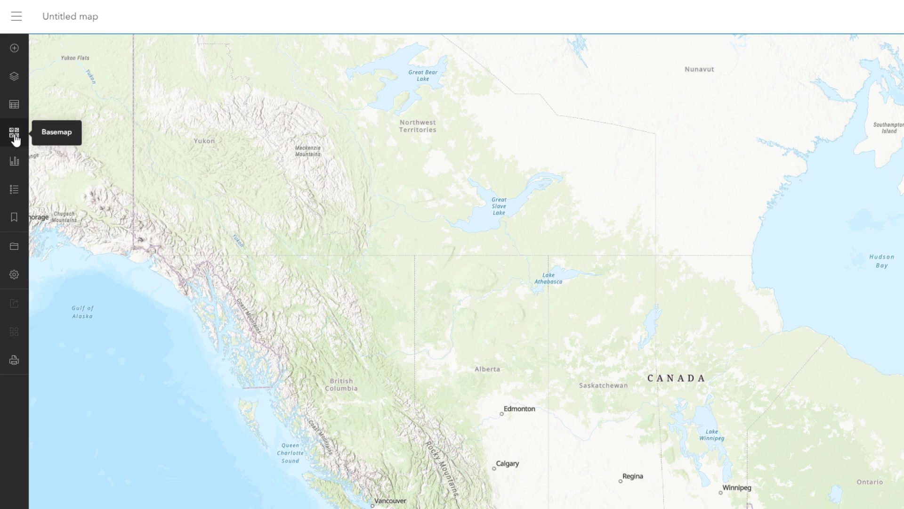
Show the basemap gallery, then view NRCan transportation records on the Open Government Portal
click(14, 133)
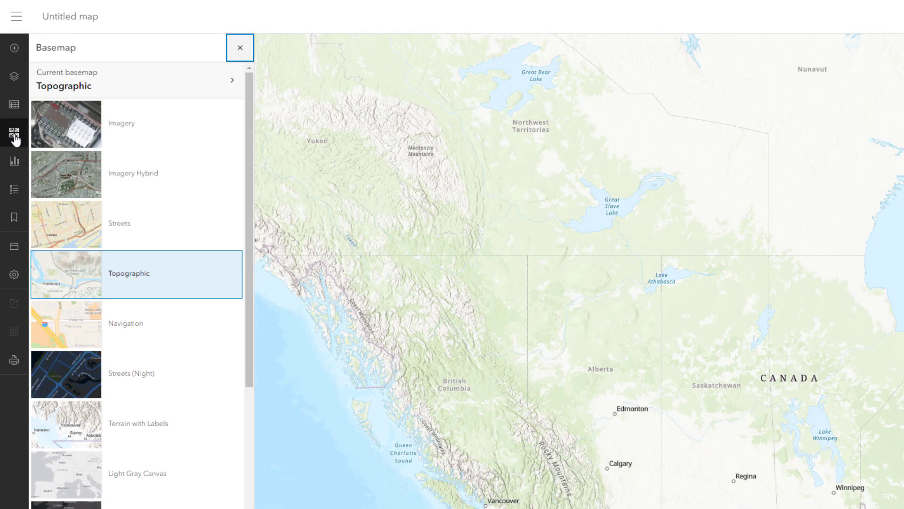
mouse_move(147, 293)
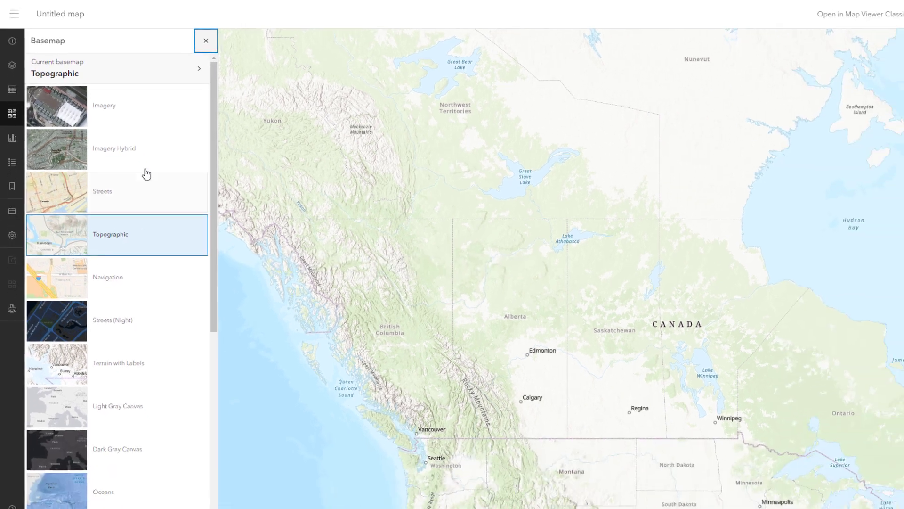
click(205, 41)
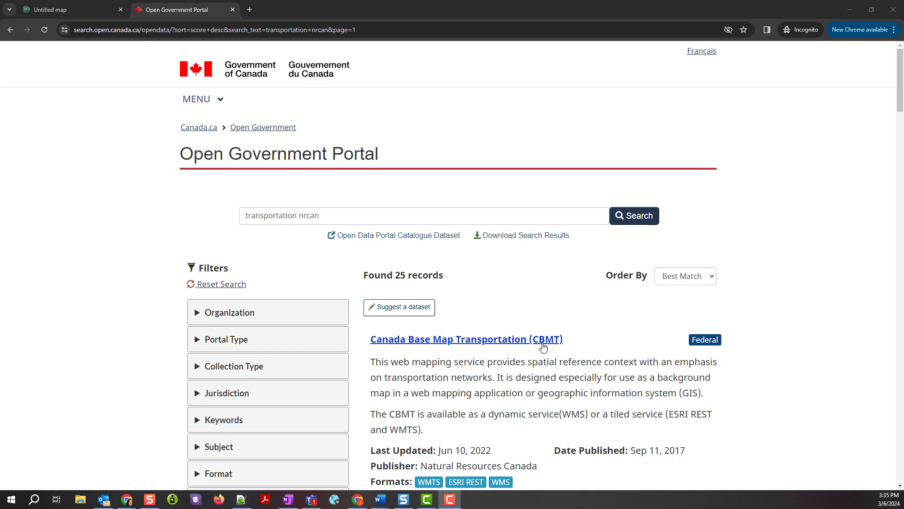
Open the CBMT dataset and show options for its English ESRI REST resource
click(466, 339)
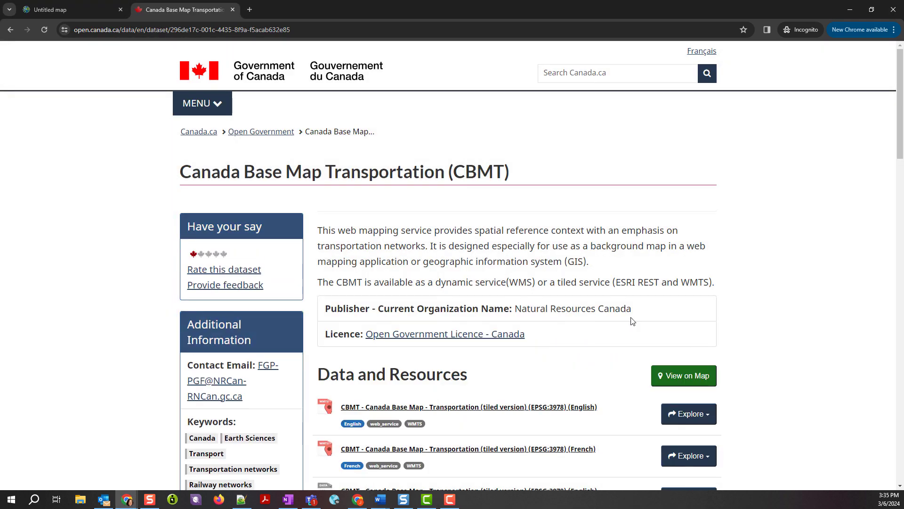
scroll(down, 3)
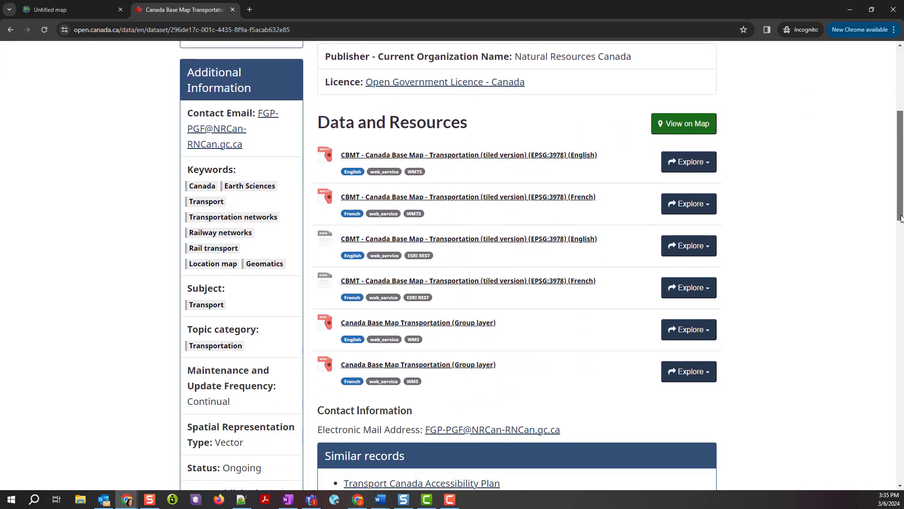
click(688, 246)
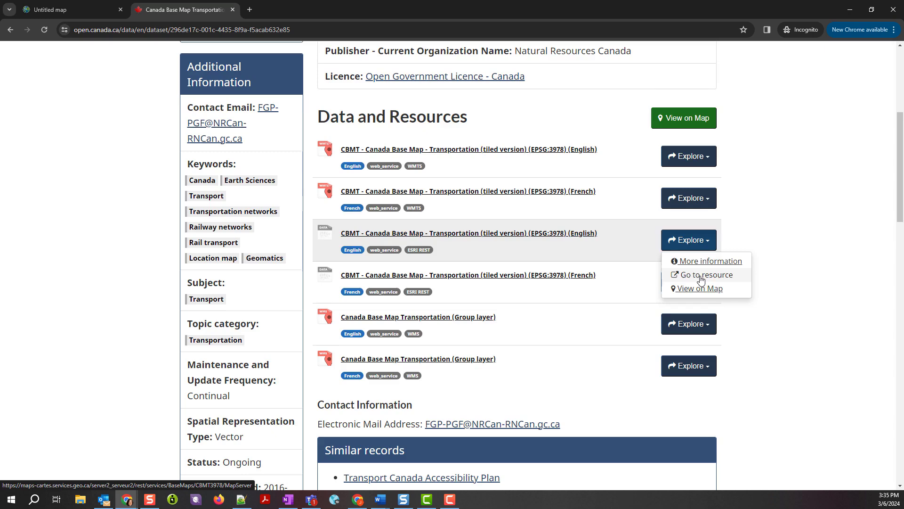
Verify the CBMT3978 MapServer uses spatial reference 3978 and copy its URL
click(704, 274)
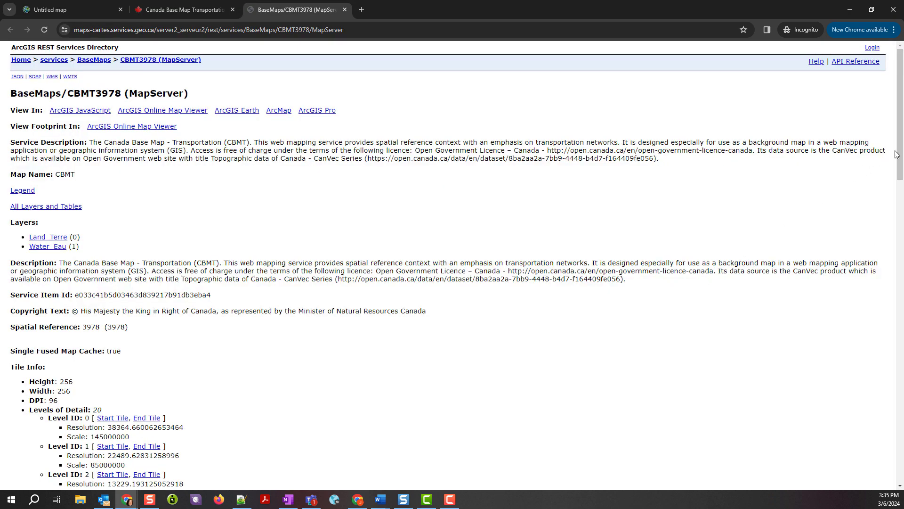
scroll(down, 3)
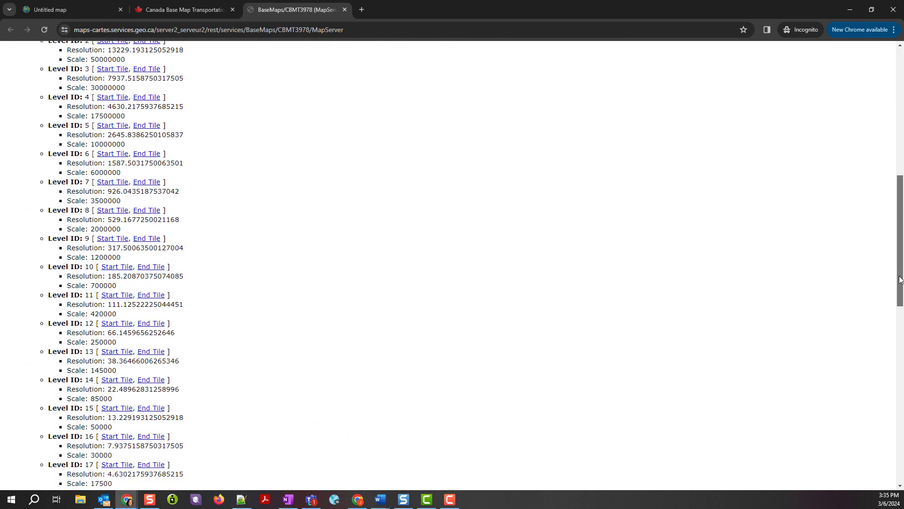
scroll(down, 3)
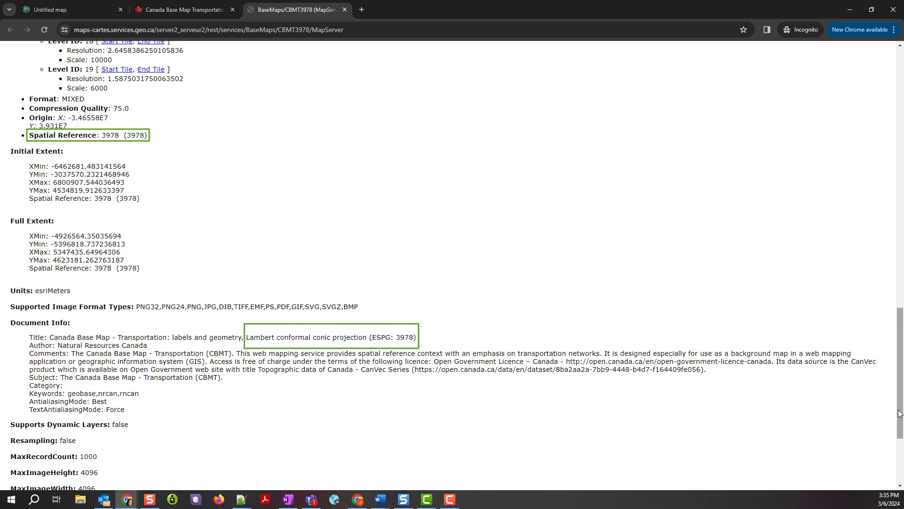
scroll(up, 3)
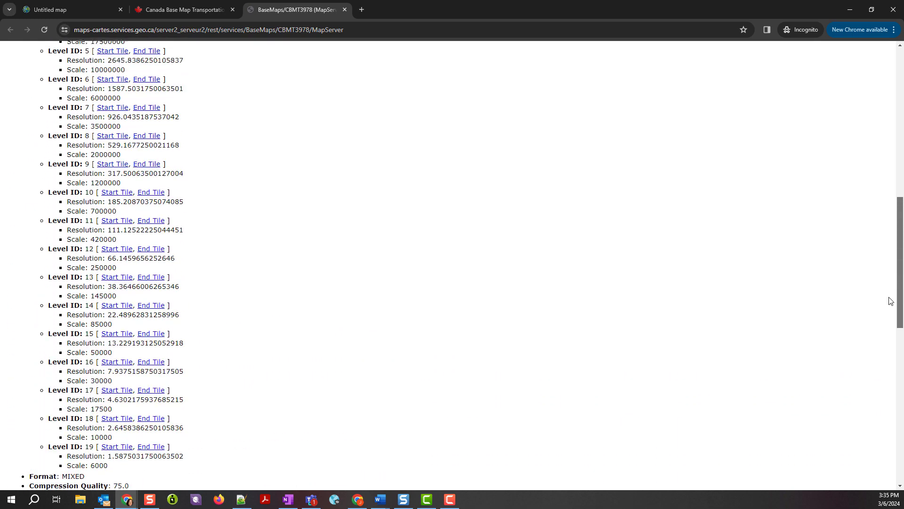
scroll(up, 3)
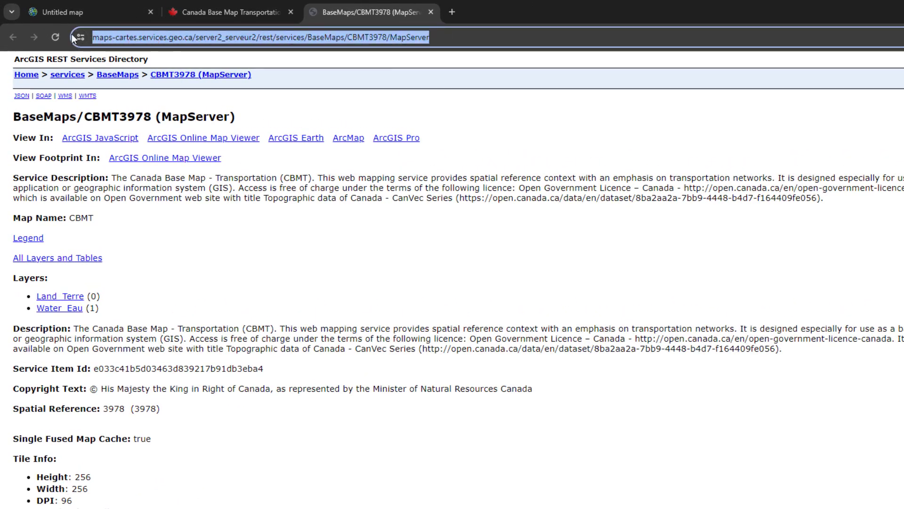
right_click(259, 37)
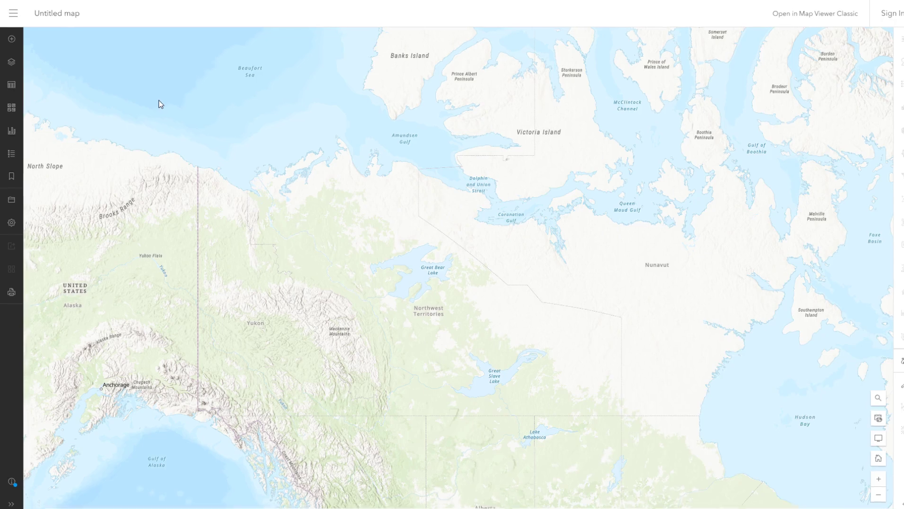
Choose Add layer from URL in the Map Viewer Add menu
click(11, 38)
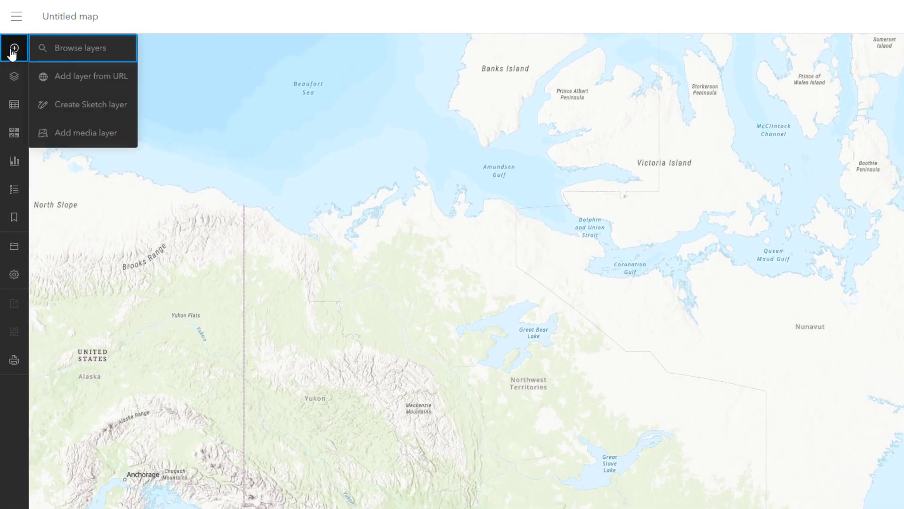
mouse_move(58, 80)
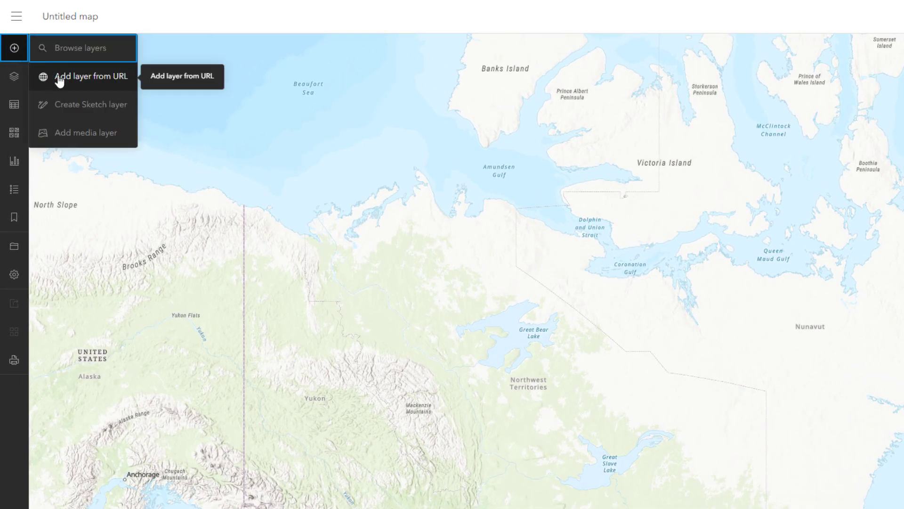
click(90, 76)
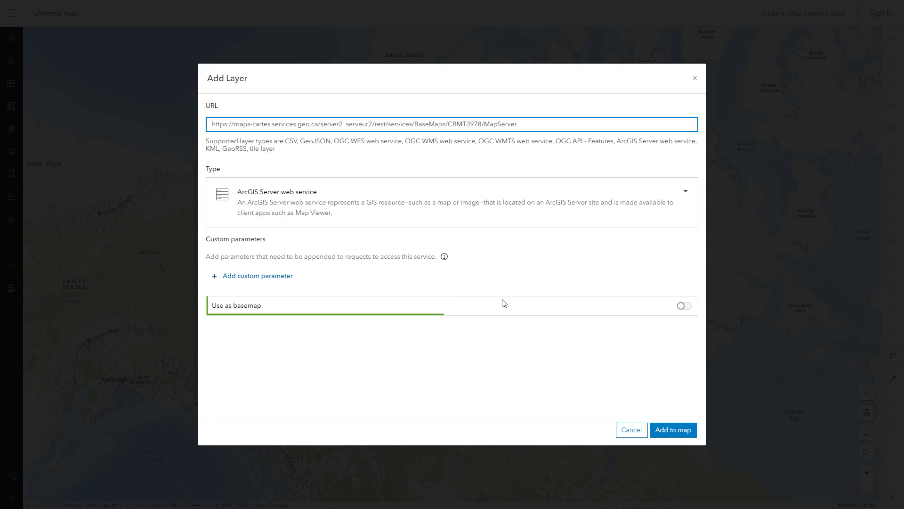
Switch on Use as basemap for the CBMT3978 service and confirm it
click(683, 305)
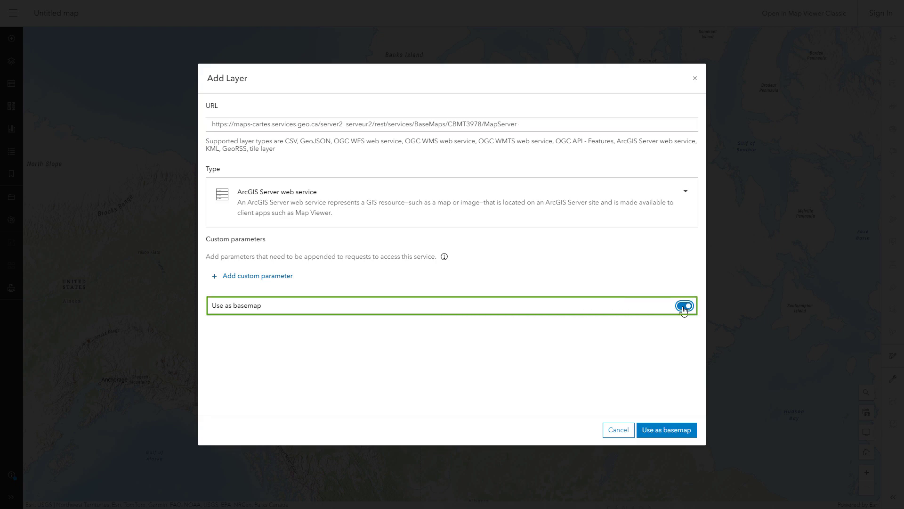
click(684, 306)
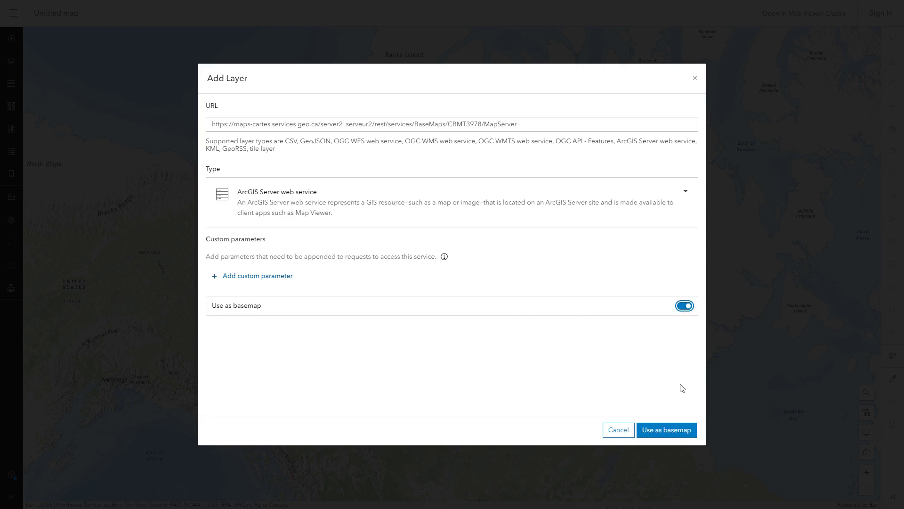
click(666, 429)
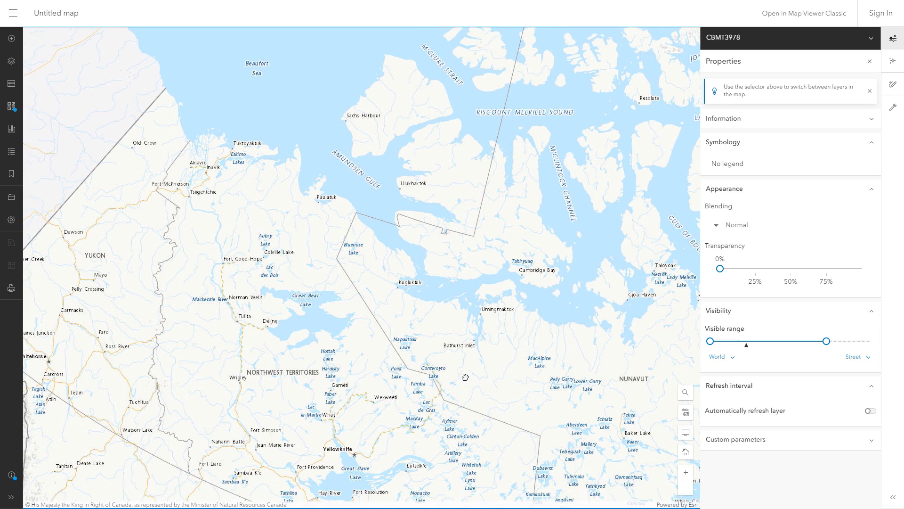
mouse_move(10, 38)
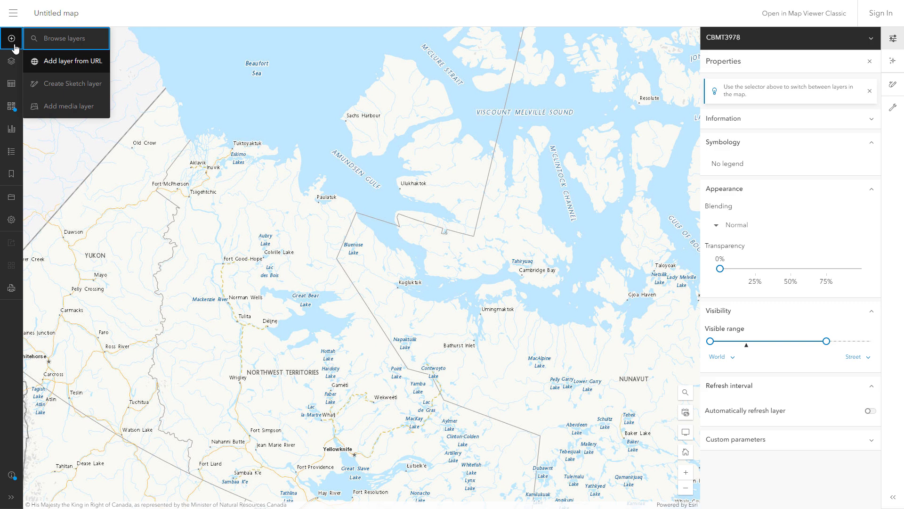
Bring up the add-layer options again after reviewing the CBMT3978 basemap
click(65, 38)
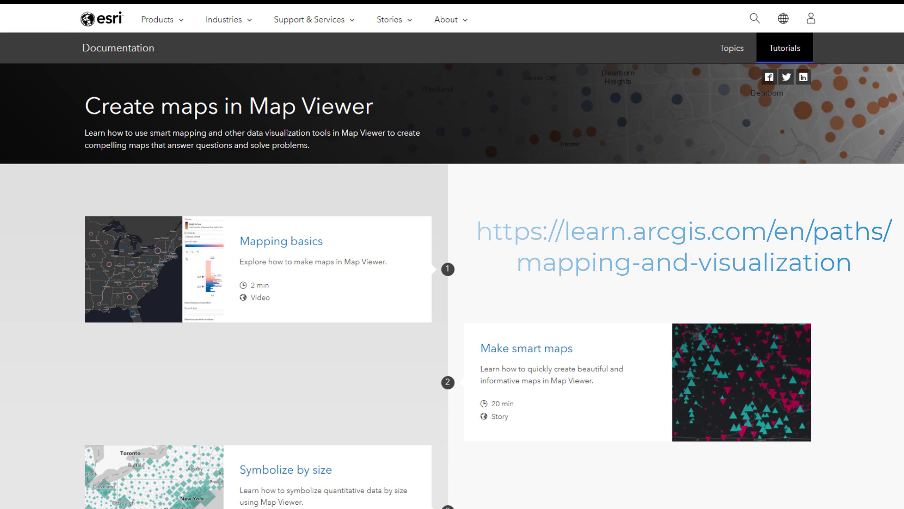
scroll(down, 3)
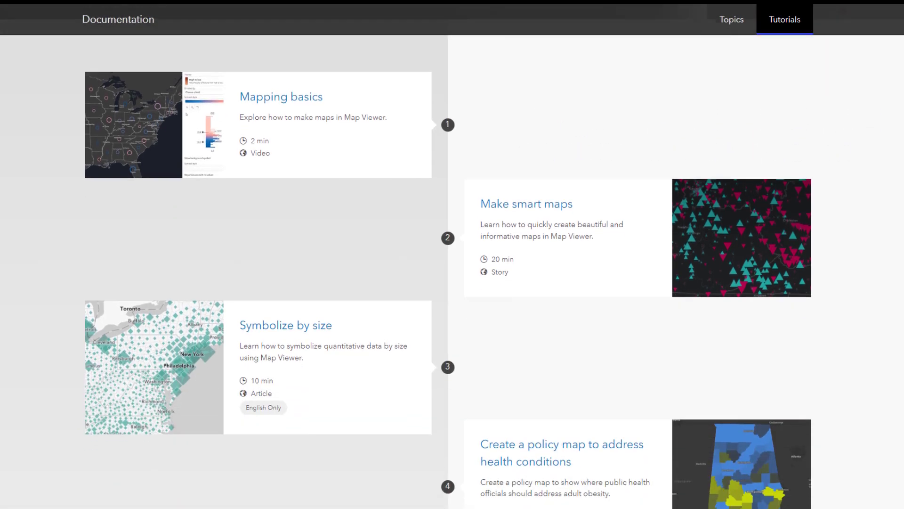
scroll(down, 3)
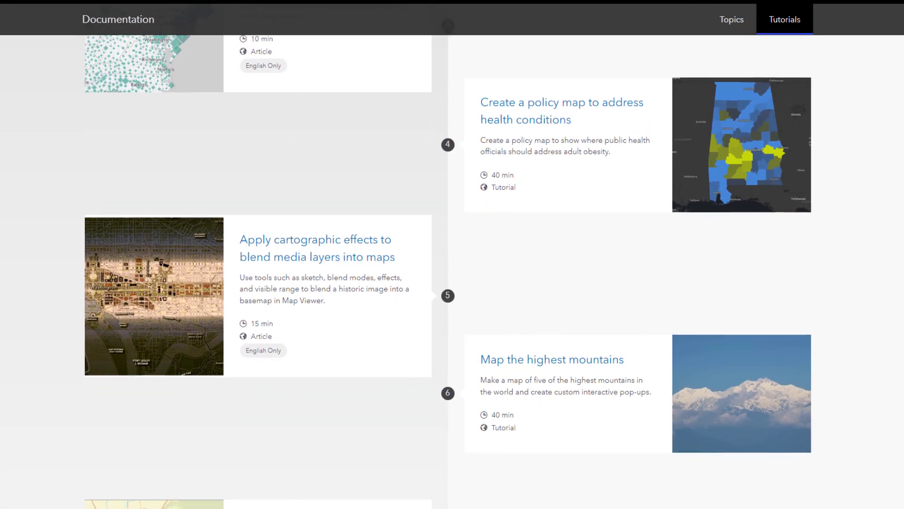
scroll(down, 3)
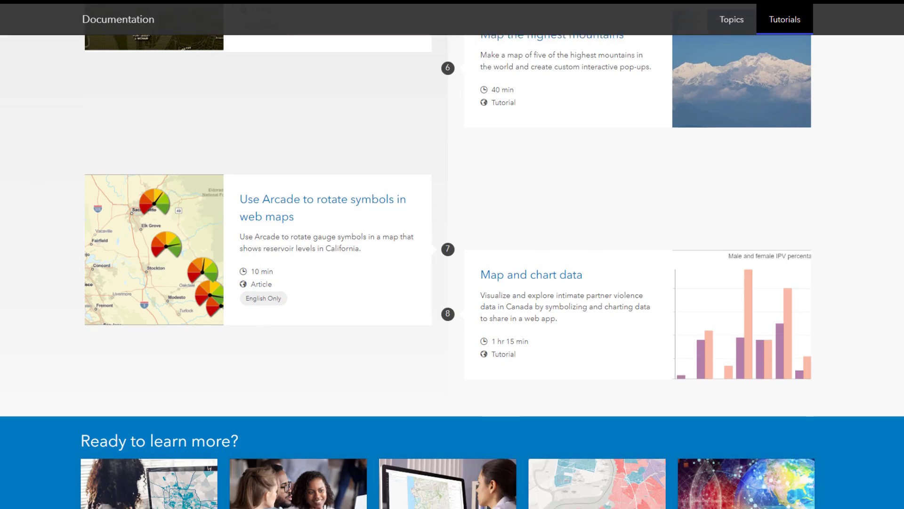